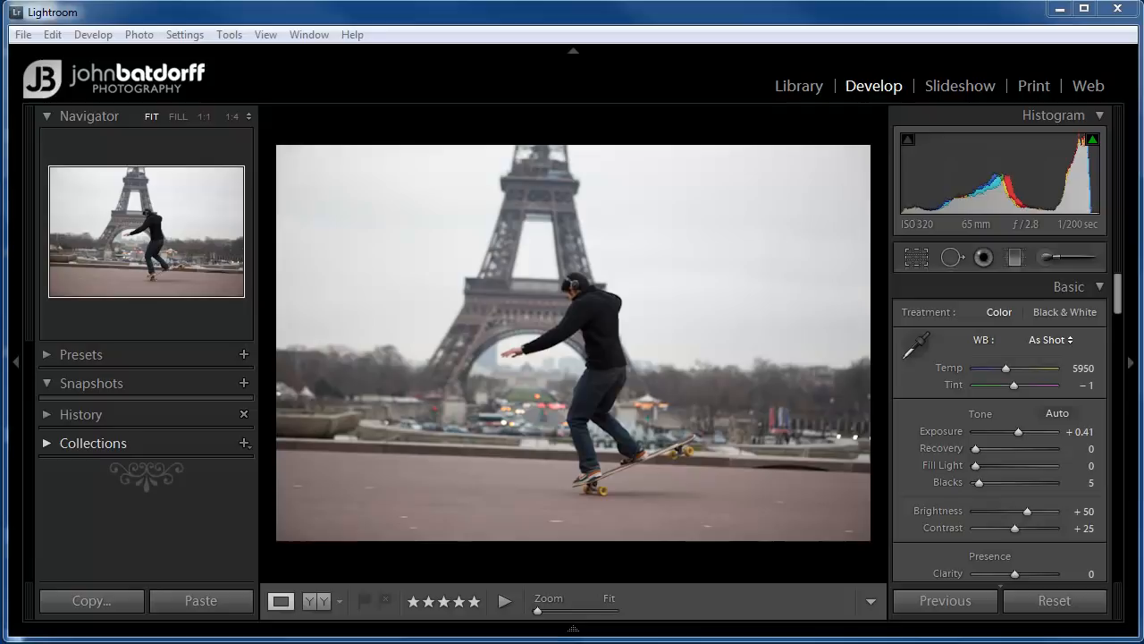
{"action": "mouse_move", "coordinate": [770, 465]}
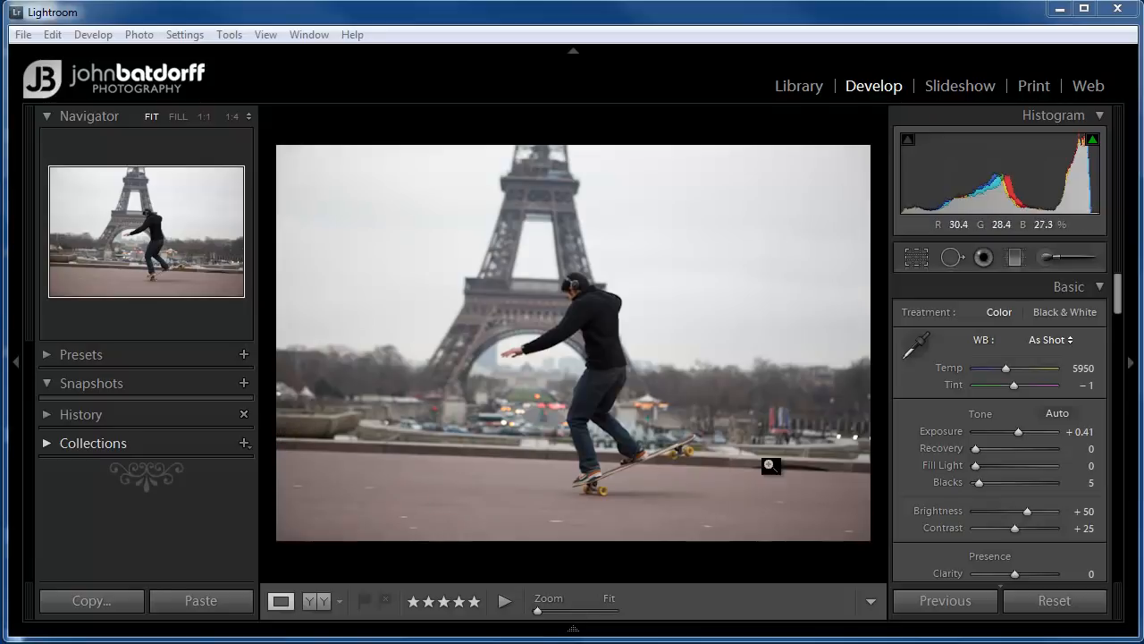
{"action": "mouse_move", "coordinate": [694, 507]}
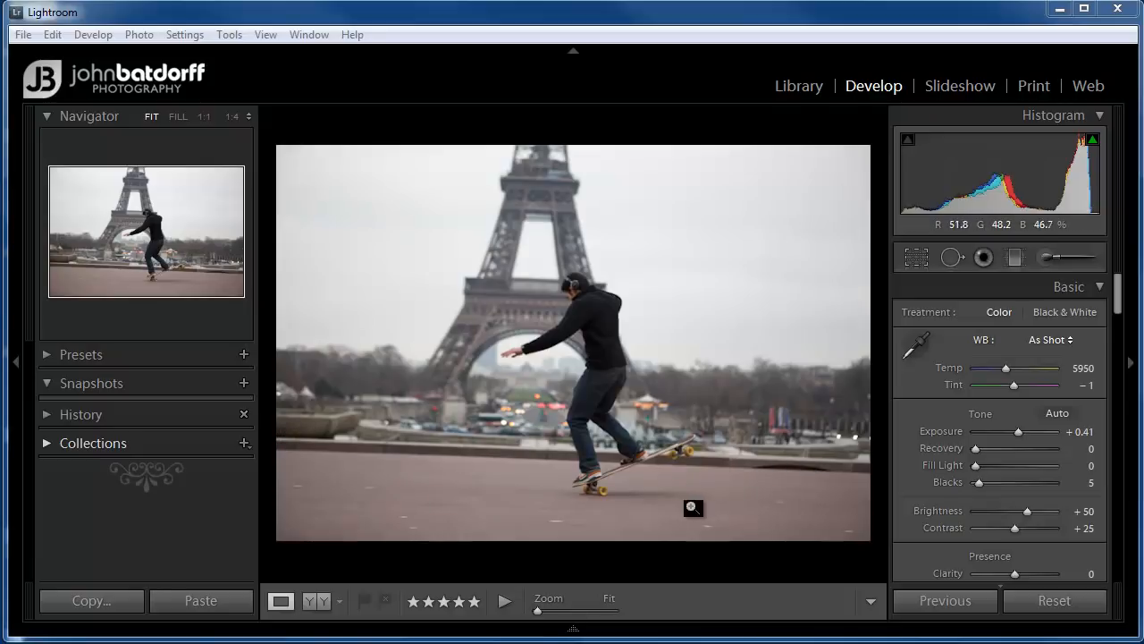
{"action": "mouse_move", "coordinate": [647, 482]}
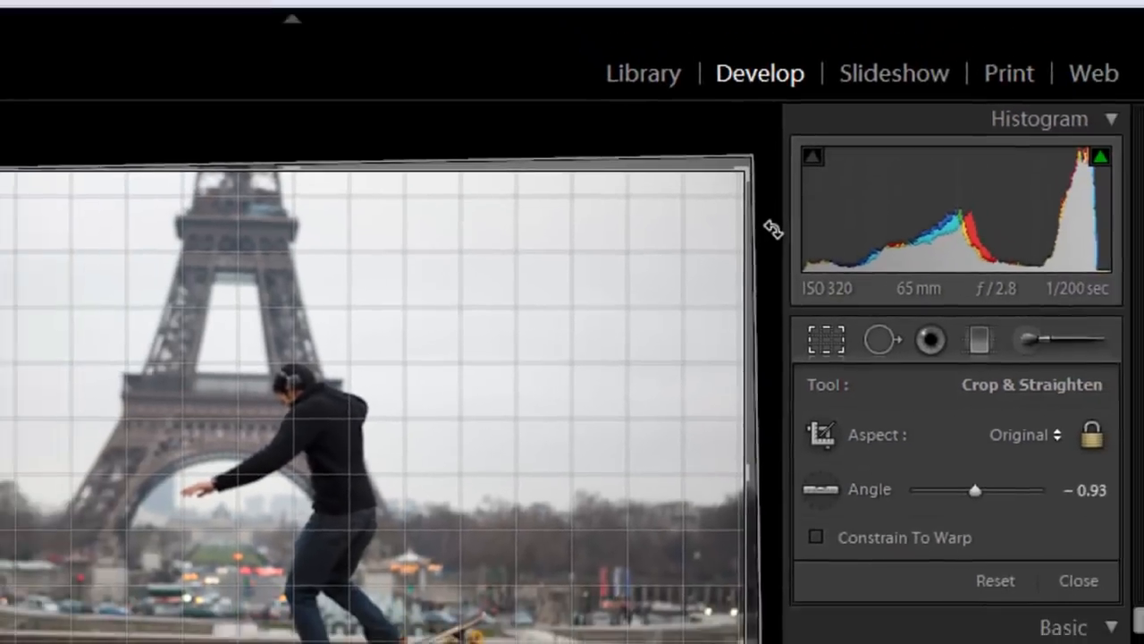
Rotate the photo slightly with the Angle slider to test straightening before resetting.
{"action": "left_click_drag", "start_coordinate": [977, 490], "coordinate": [962, 472]}
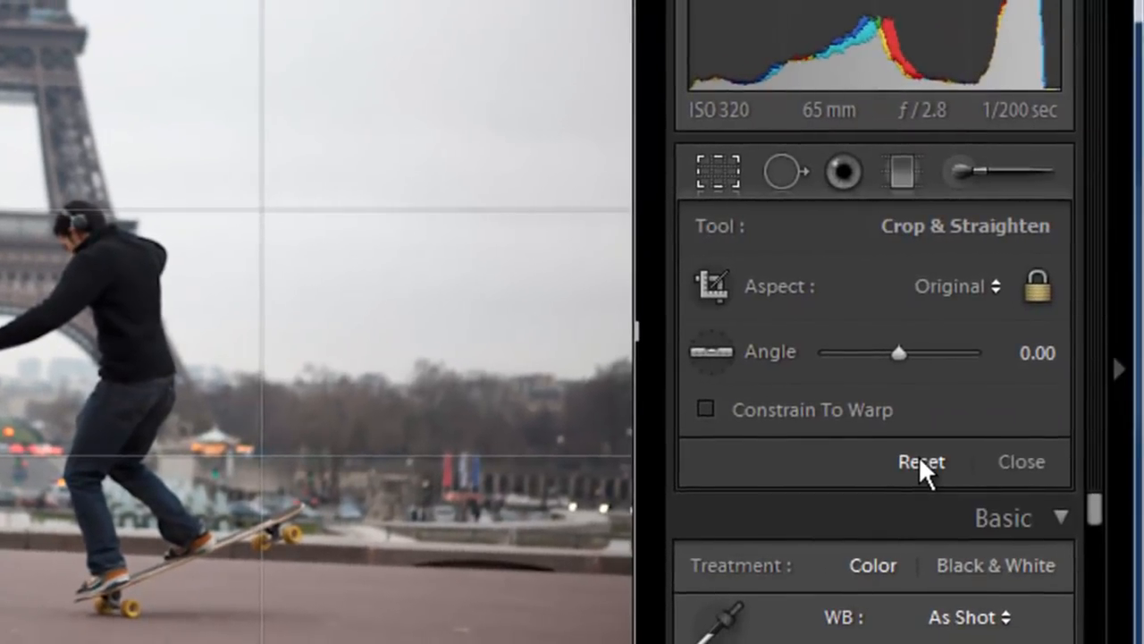
{"action": "mouse_move", "coordinate": [724, 367]}
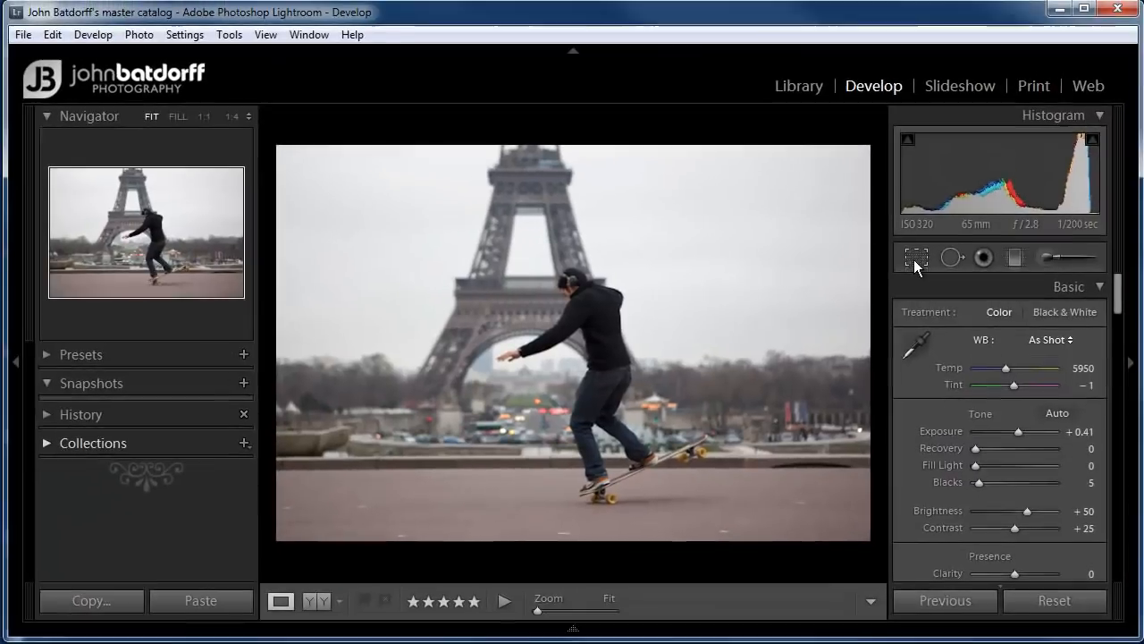
Reopen the Crop Overlay so the photo shows tilted about -2.50 degrees in the crop frame.
{"action": "left_click", "coordinate": [916, 257]}
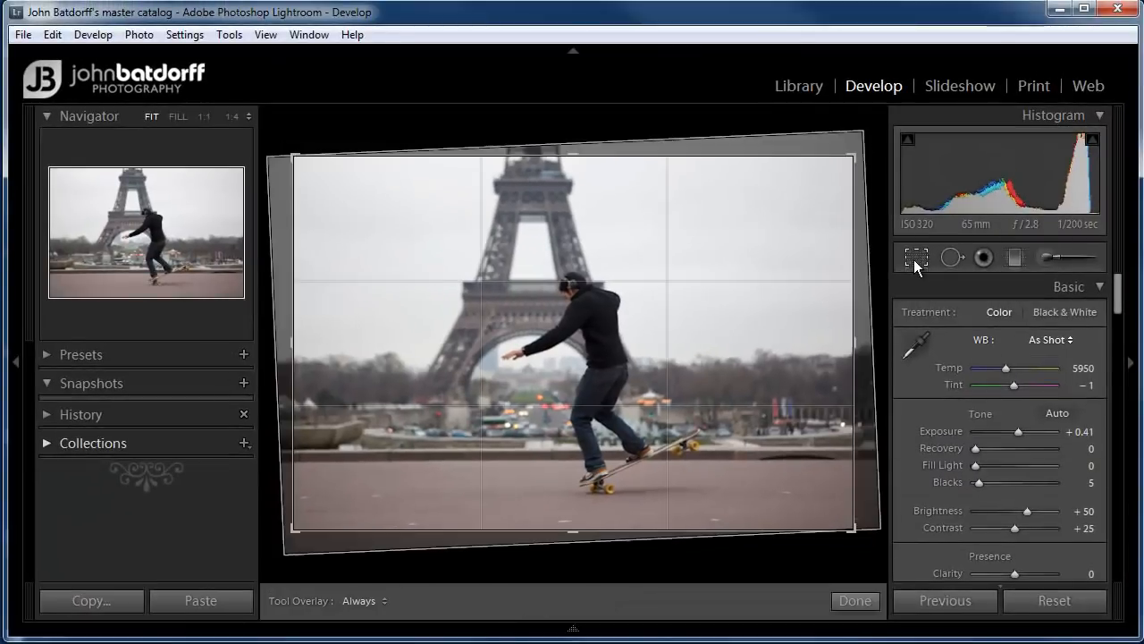
{"action": "left_click", "coordinate": [915, 257]}
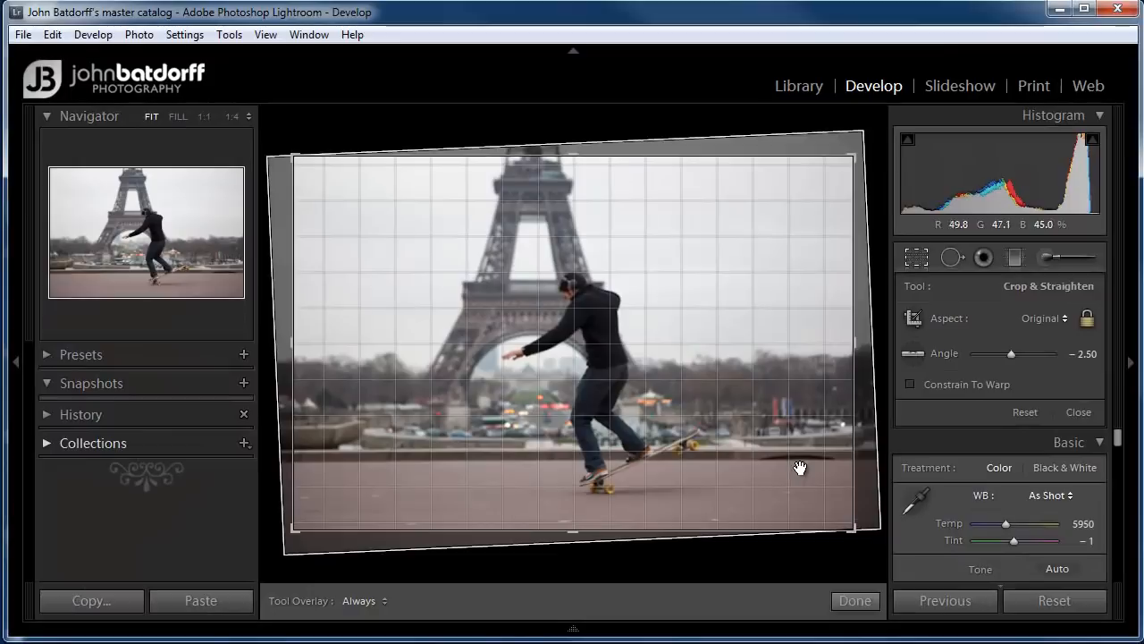
{"action": "mouse_move", "coordinate": [915, 258]}
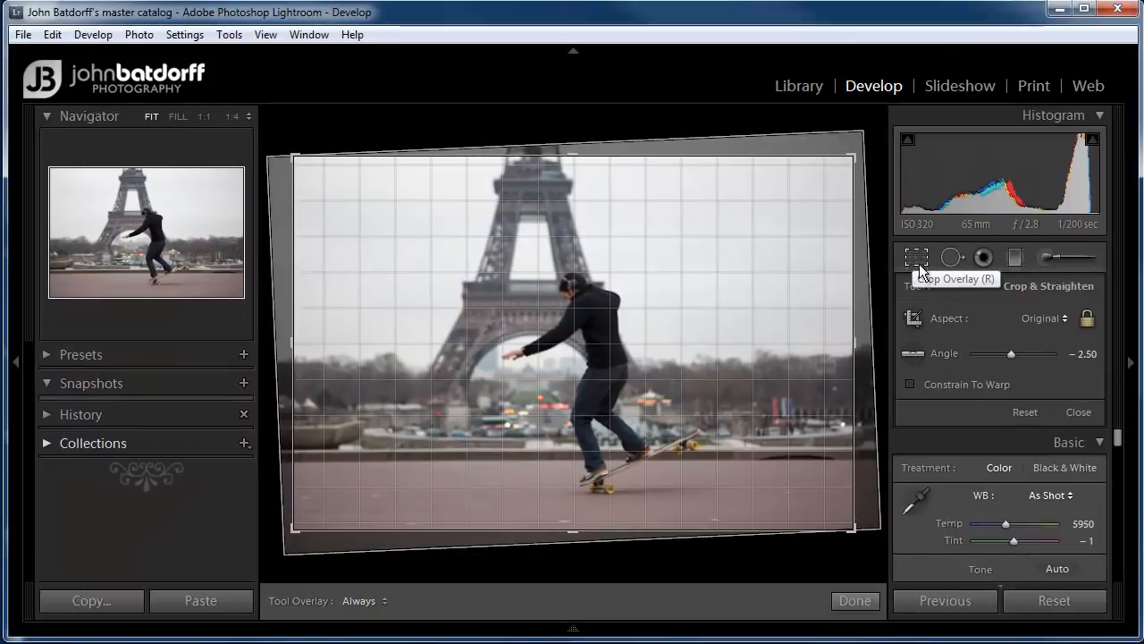
{"action": "mouse_move", "coordinate": [676, 476]}
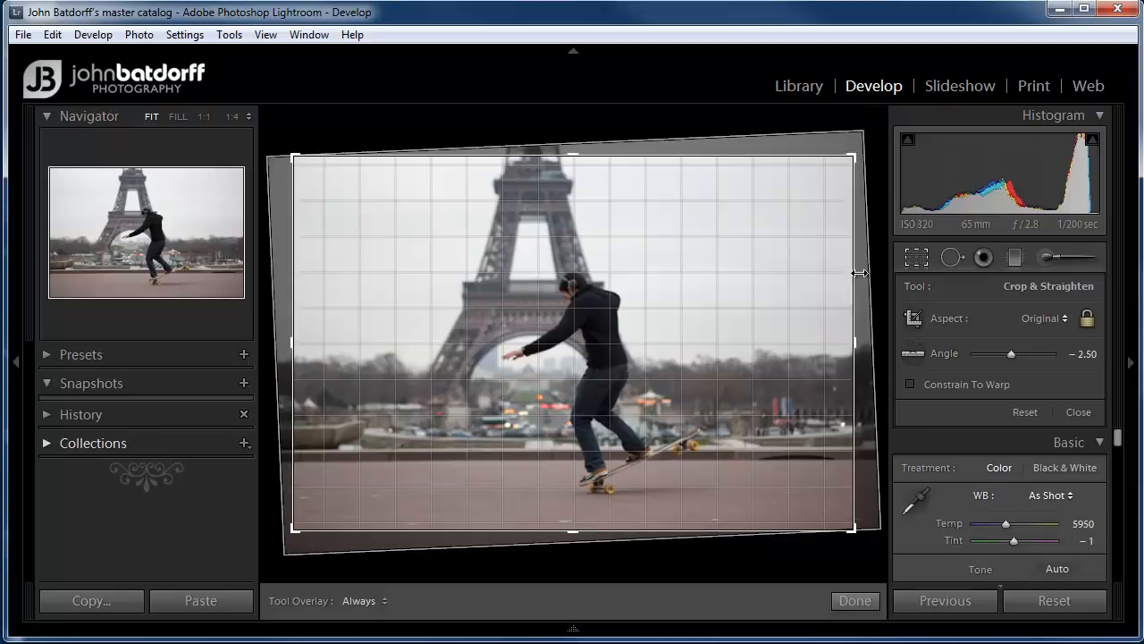
Adjust the rotation to about -2.14 degrees and trace the ground with the Straighten tool.
{"action": "left_click_drag", "start_coordinate": [1012, 354], "coordinate": [1005, 354]}
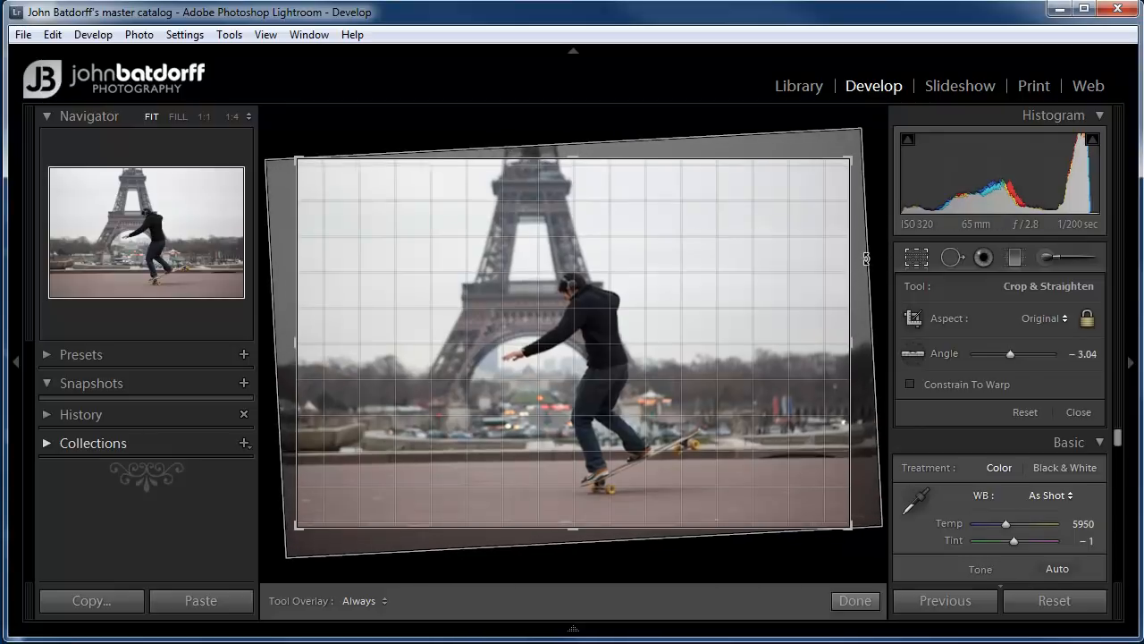
{"action": "left_click_drag", "start_coordinate": [1010, 354], "coordinate": [1034, 354]}
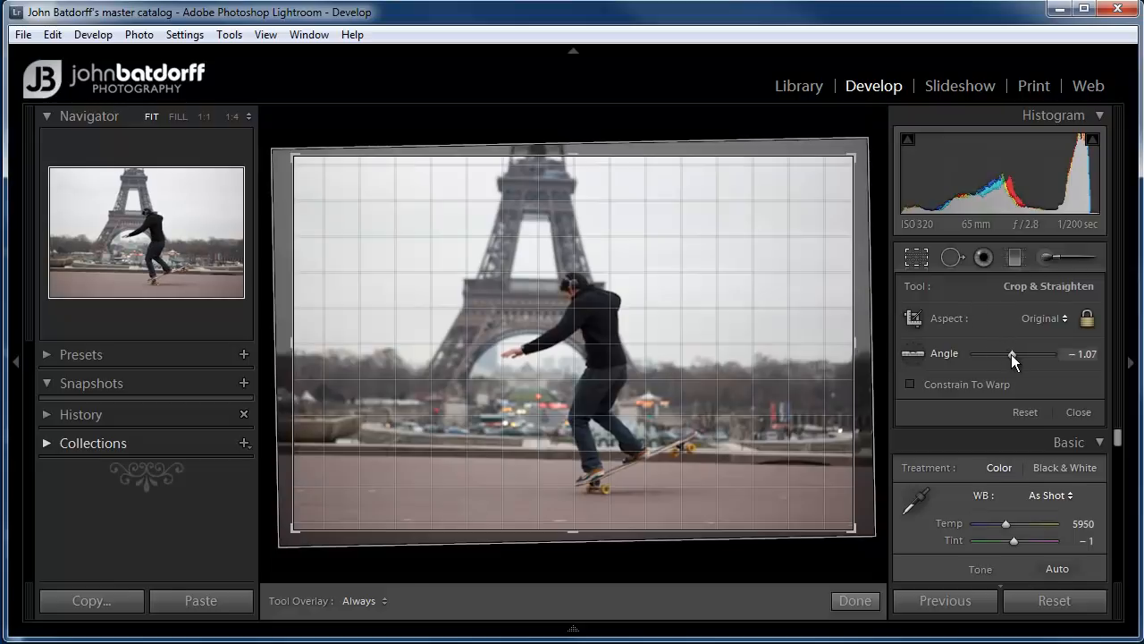
{"action": "left_click_drag", "start_coordinate": [1012, 354], "coordinate": [1005, 354]}
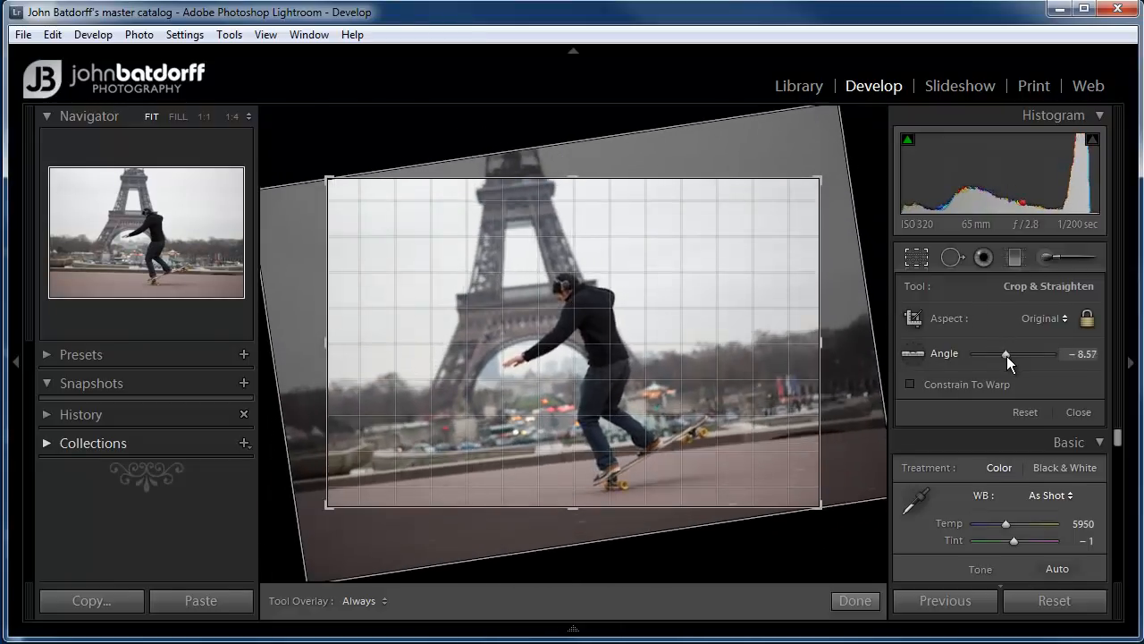
{"action": "left_click_drag", "start_coordinate": [1005, 354], "coordinate": [1012, 354]}
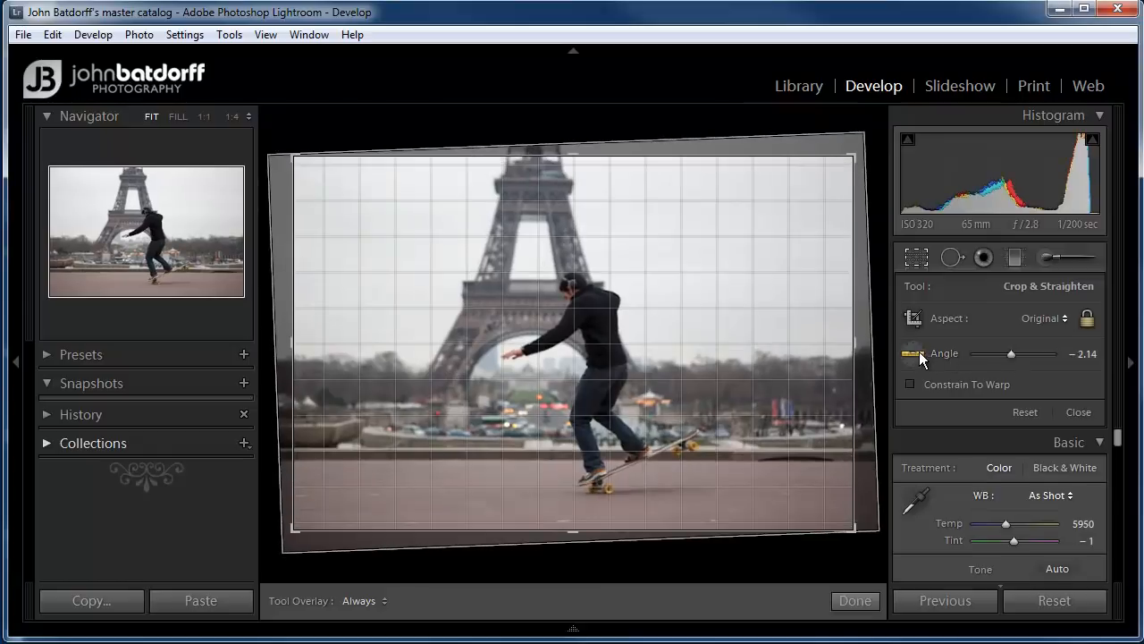
{"action": "mouse_move", "coordinate": [912, 354]}
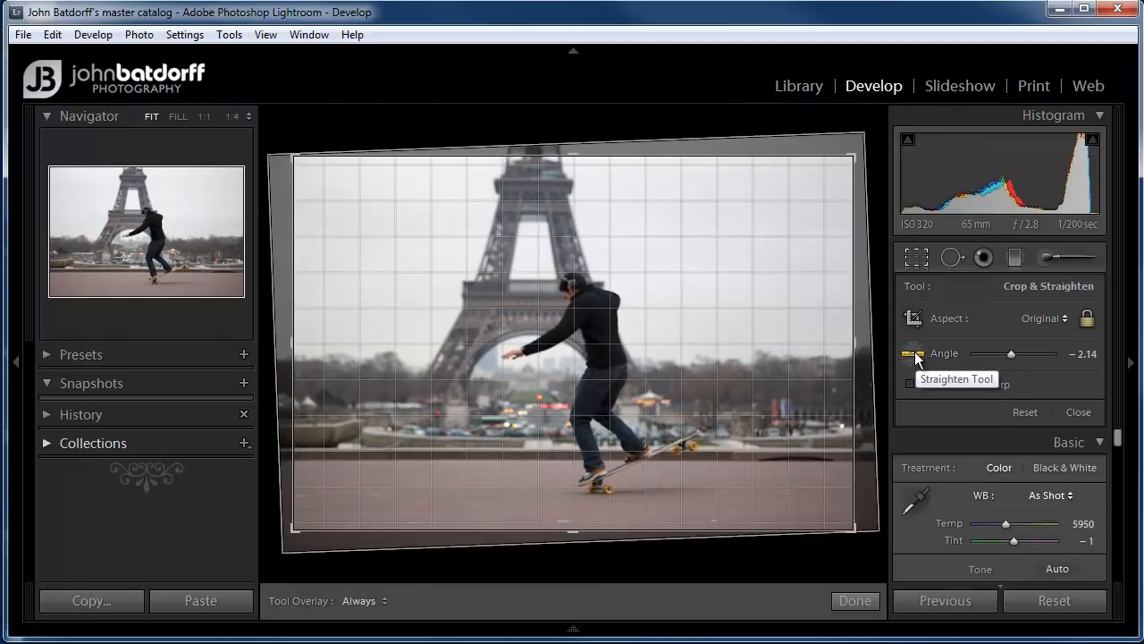
{"action": "mouse_move", "coordinate": [349, 456]}
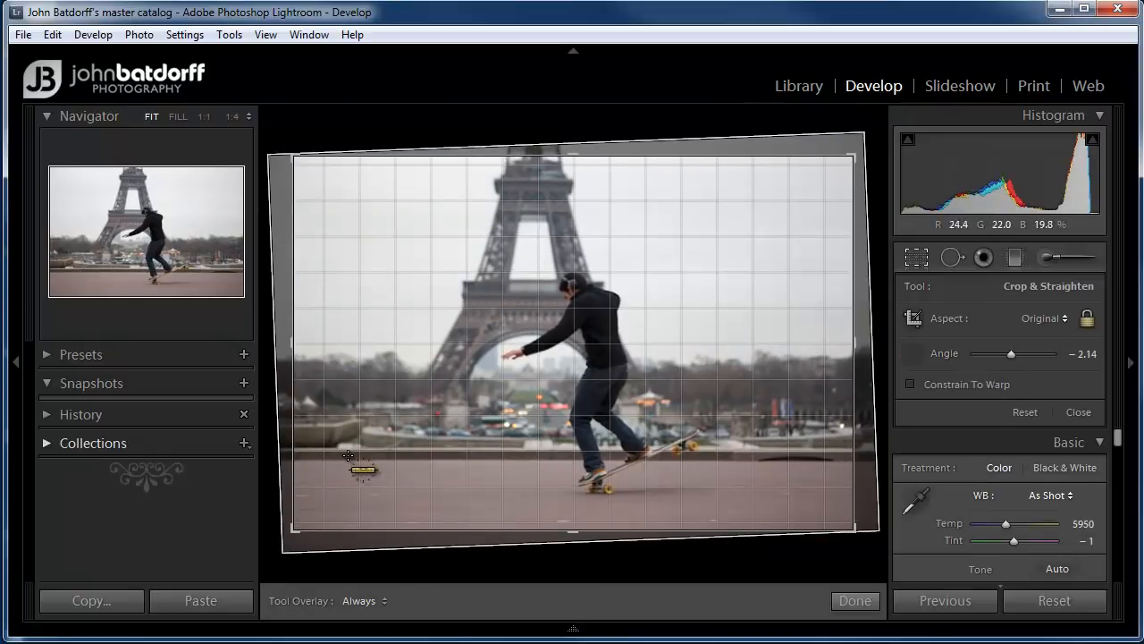
{"action": "left_click_drag", "start_coordinate": [349, 456], "coordinate": [554, 486]}
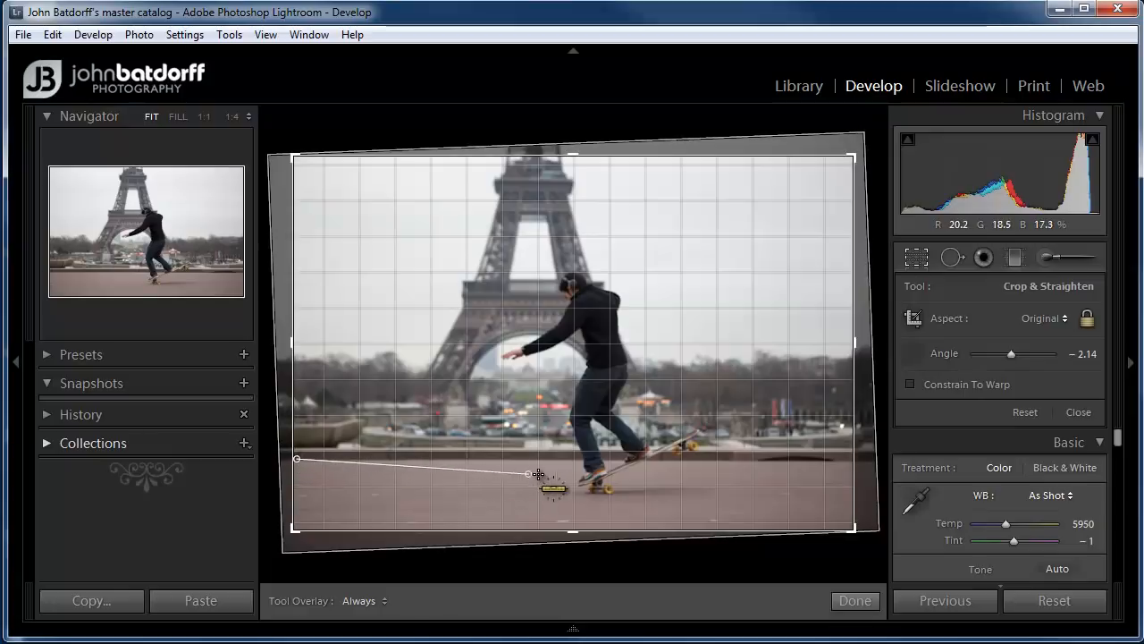